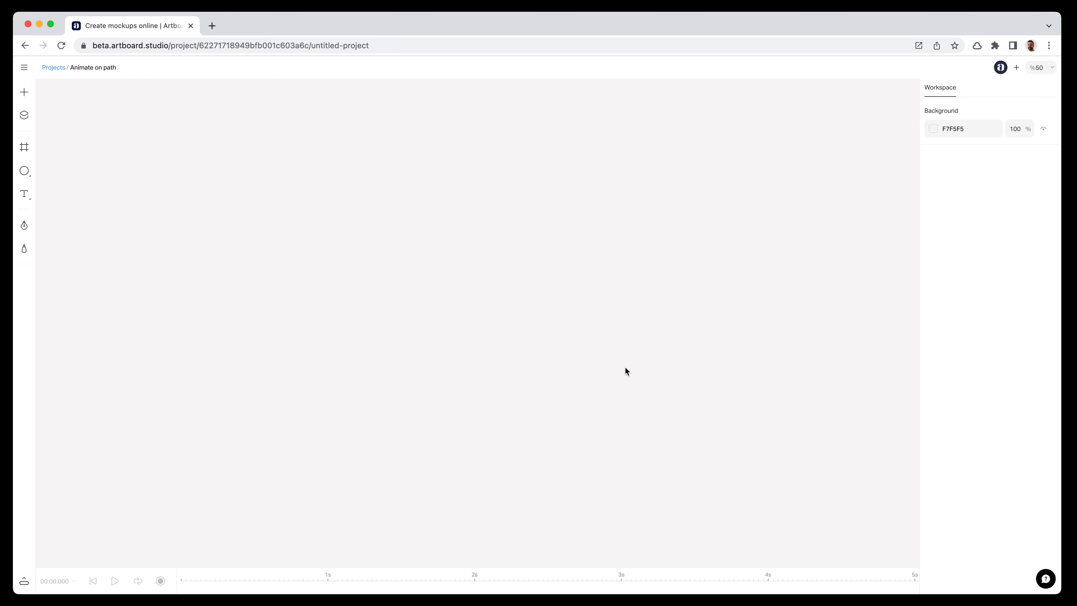
mouse_move(615, 371)
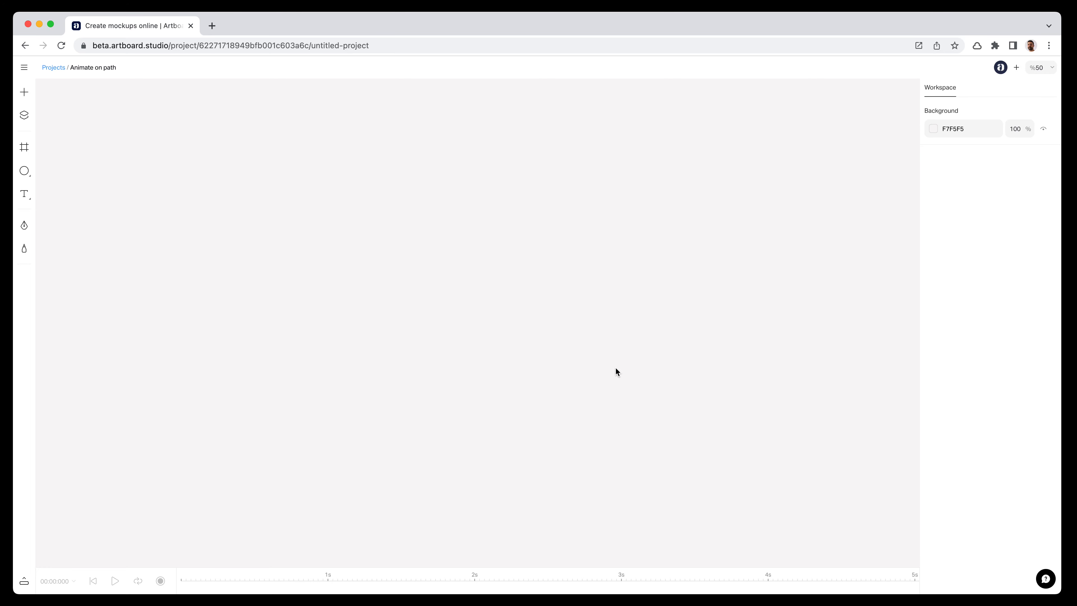
- Draw a grey circle near the top left of Artboard 1 and a wavy curve below it
click(24, 147)
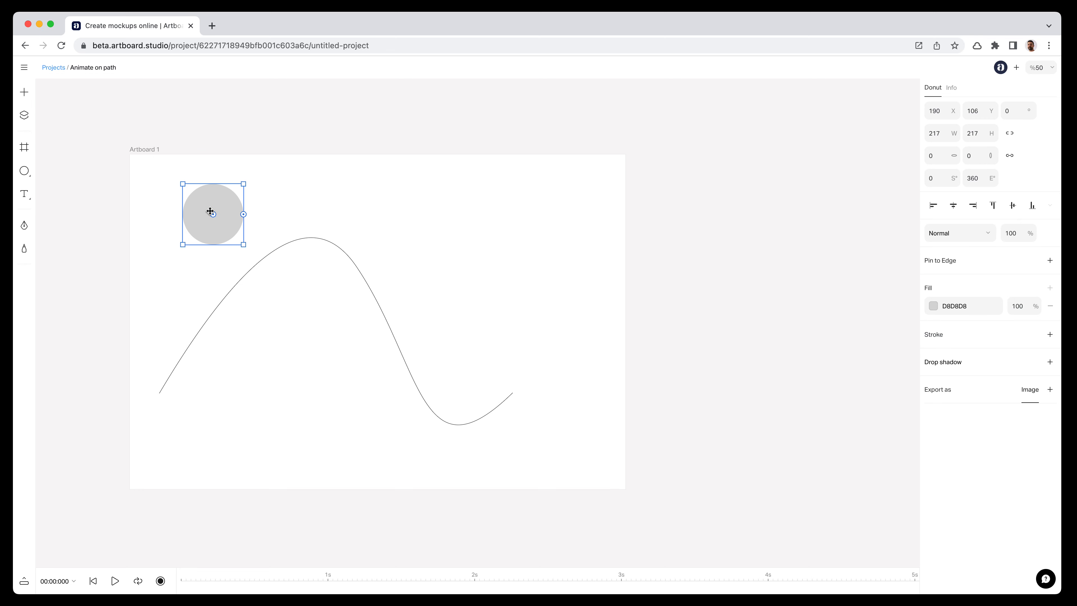
mouse_move(227, 208)
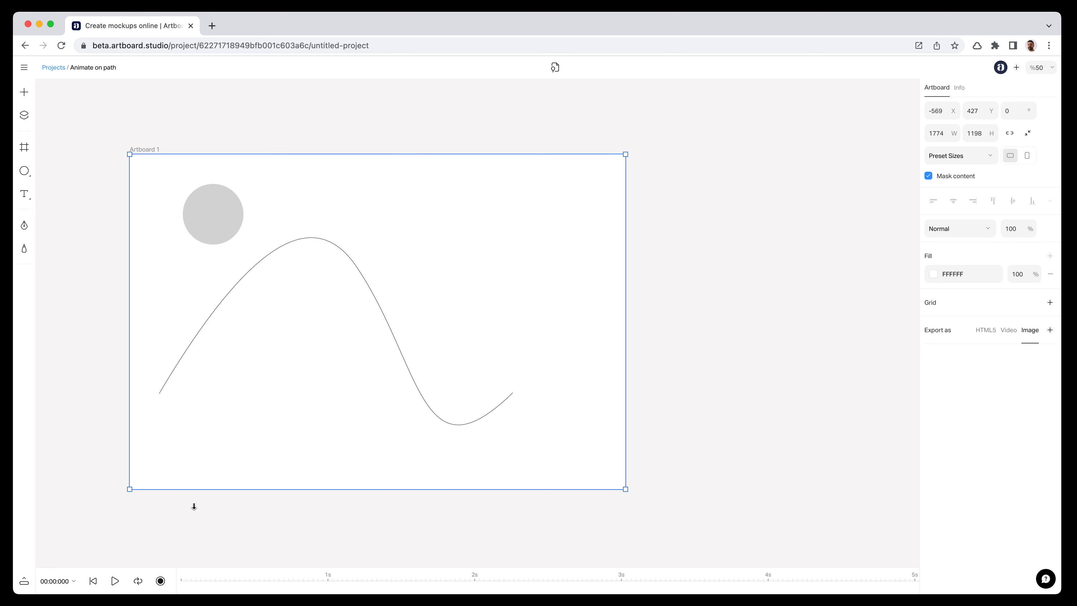
- Animate the grey circle along the wavy curve, preview it, and show the Donut 1 track
click(160, 581)
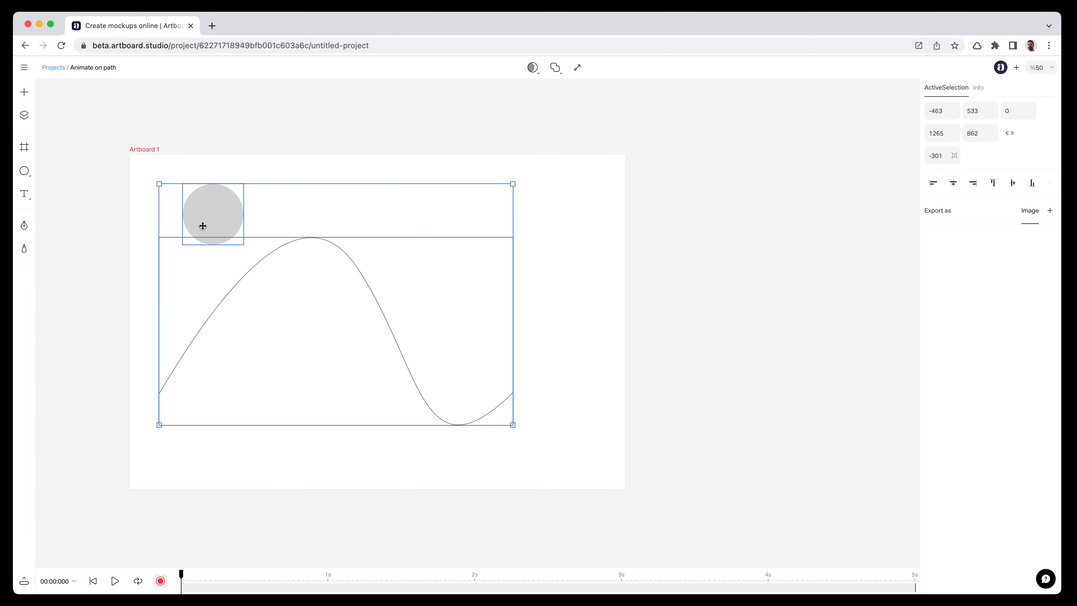
mouse_move(203, 223)
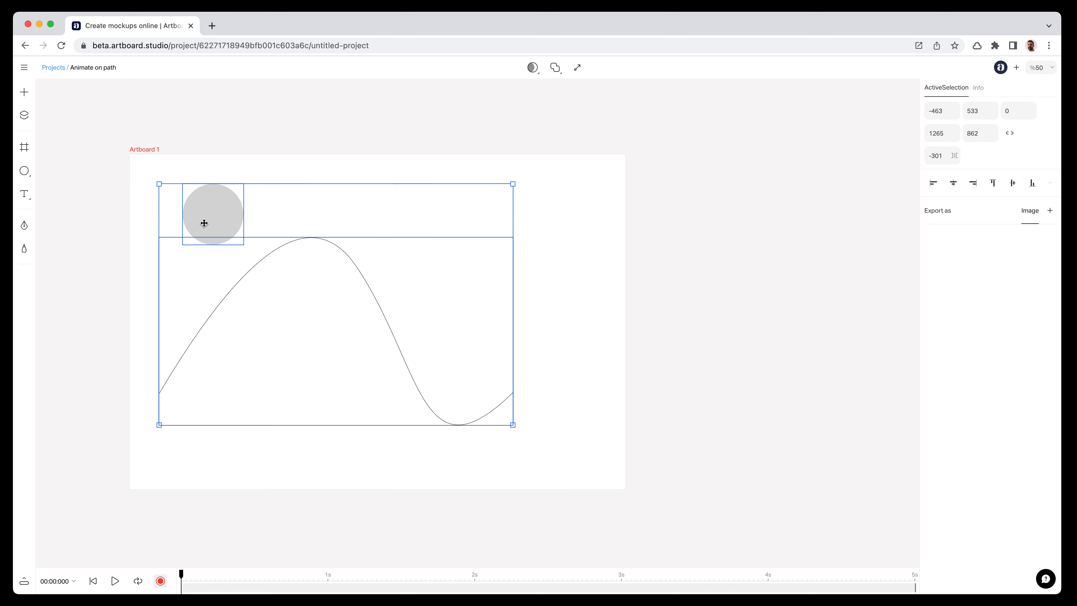
mouse_move(333, 325)
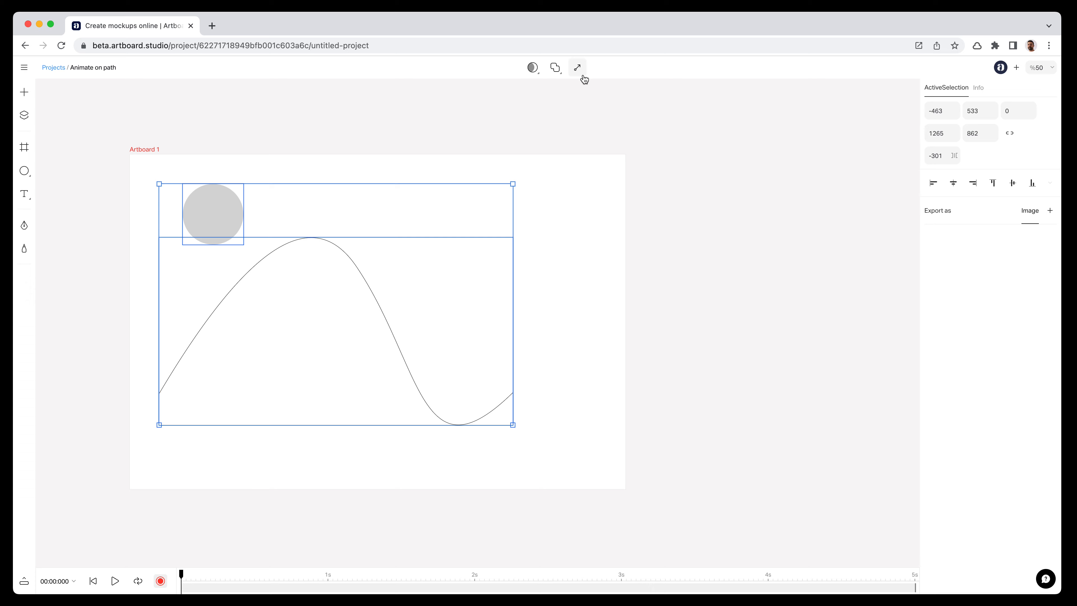
mouse_move(577, 67)
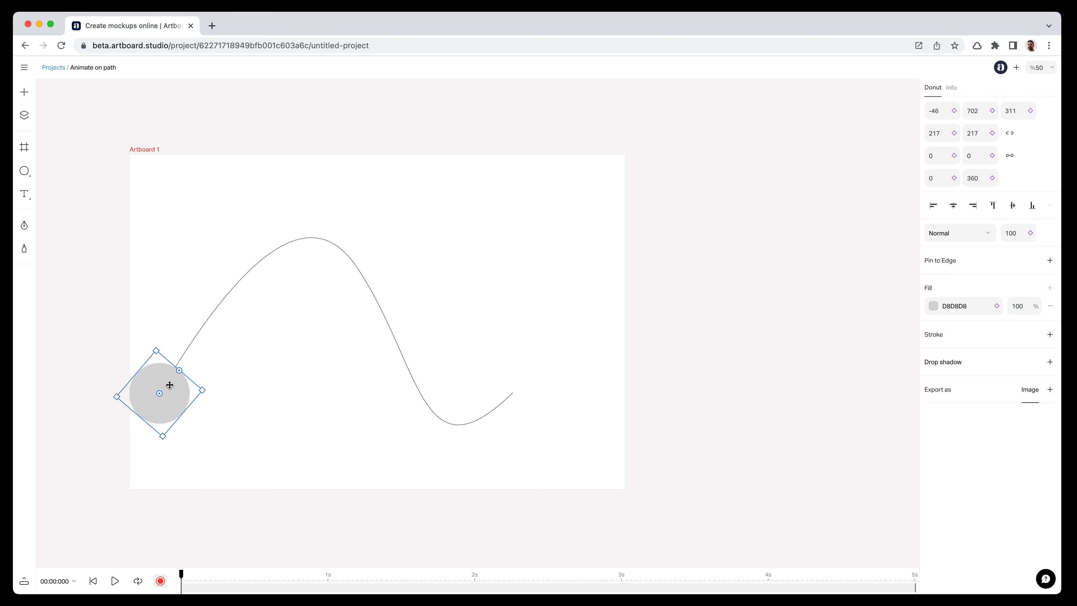
click(116, 580)
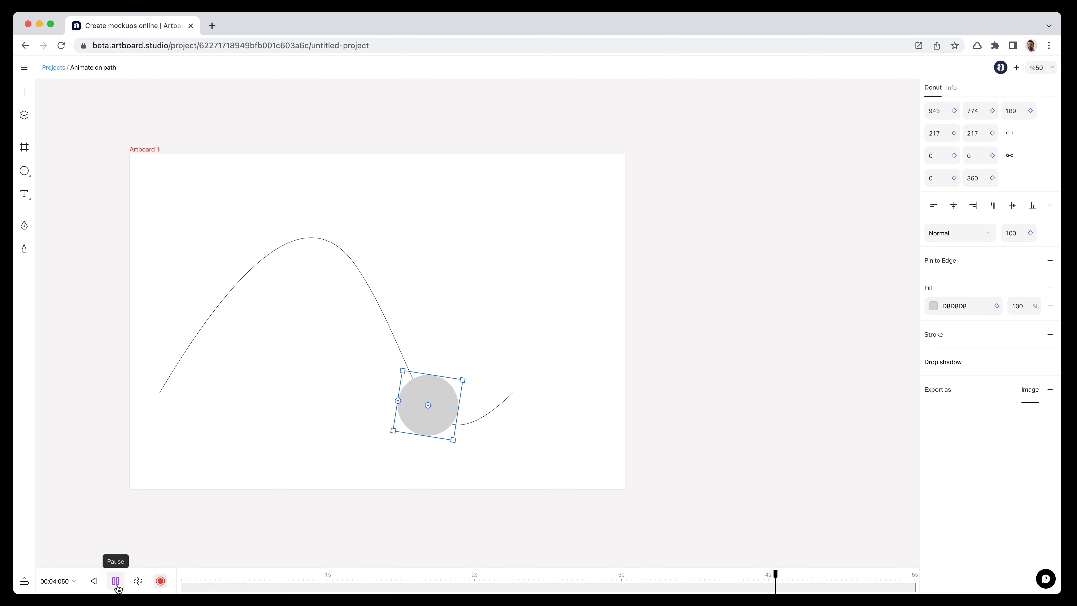
click(92, 581)
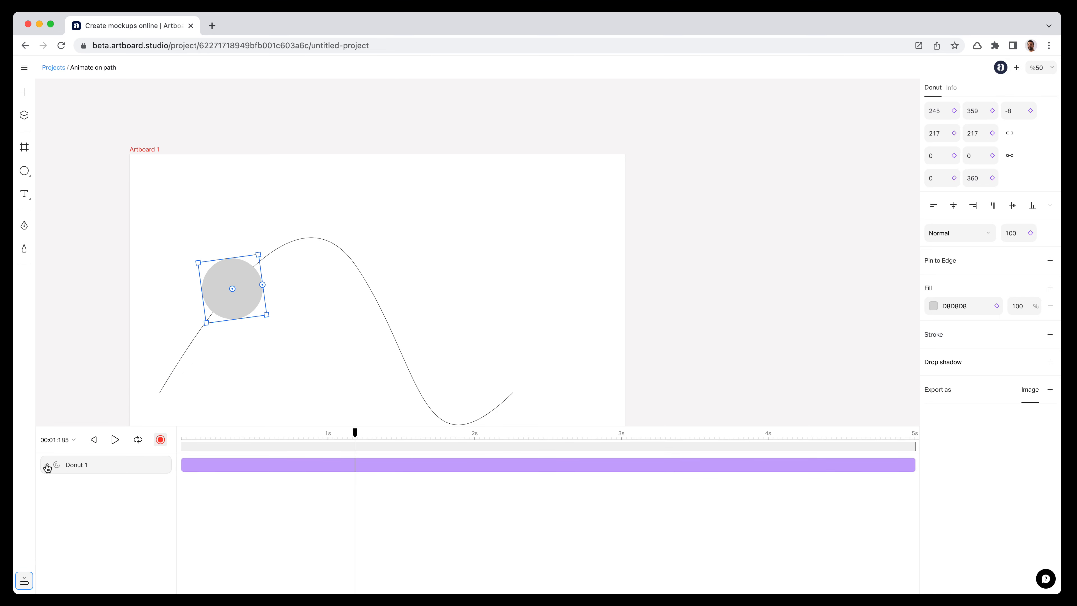
- Extend Donut 1's animationPath end keyframe to about 4 s and set fill FF0000 at 3 s
click(46, 464)
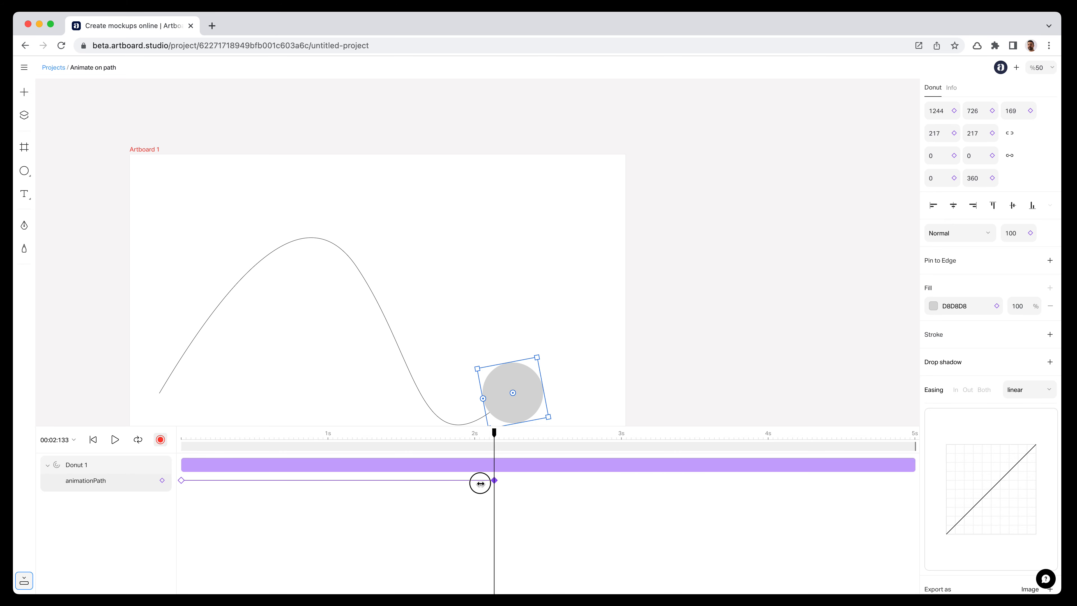
drag(480, 480, 791, 480)
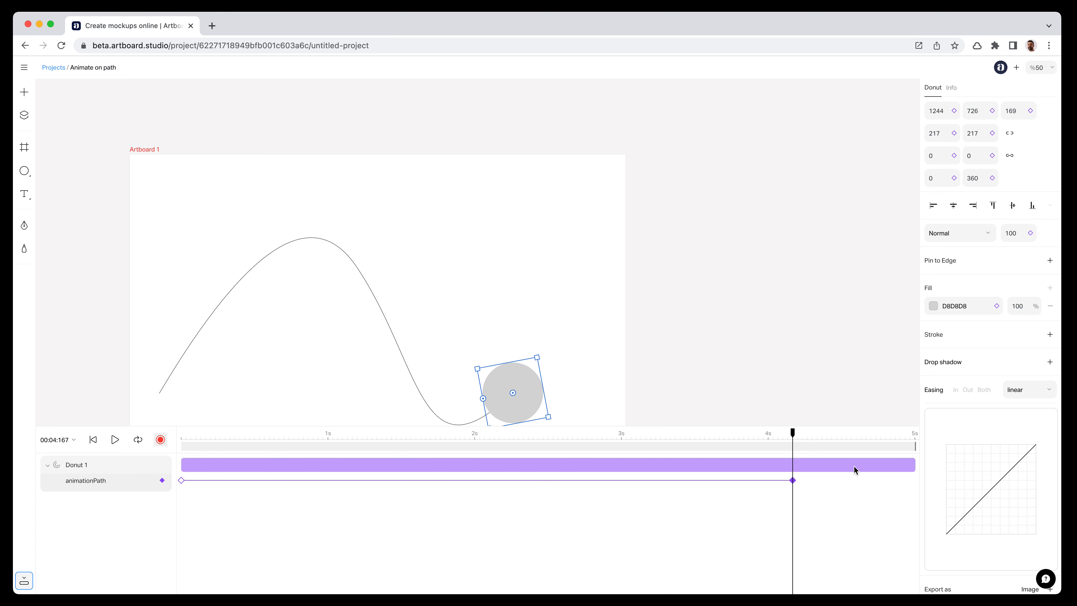
click(1028, 389)
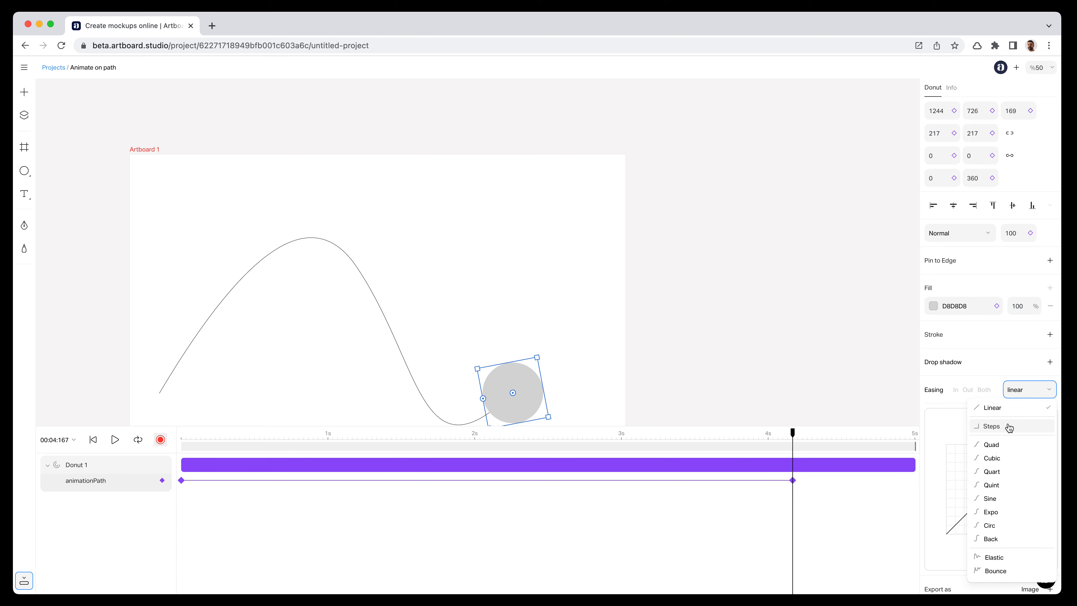
mouse_move(597, 305)
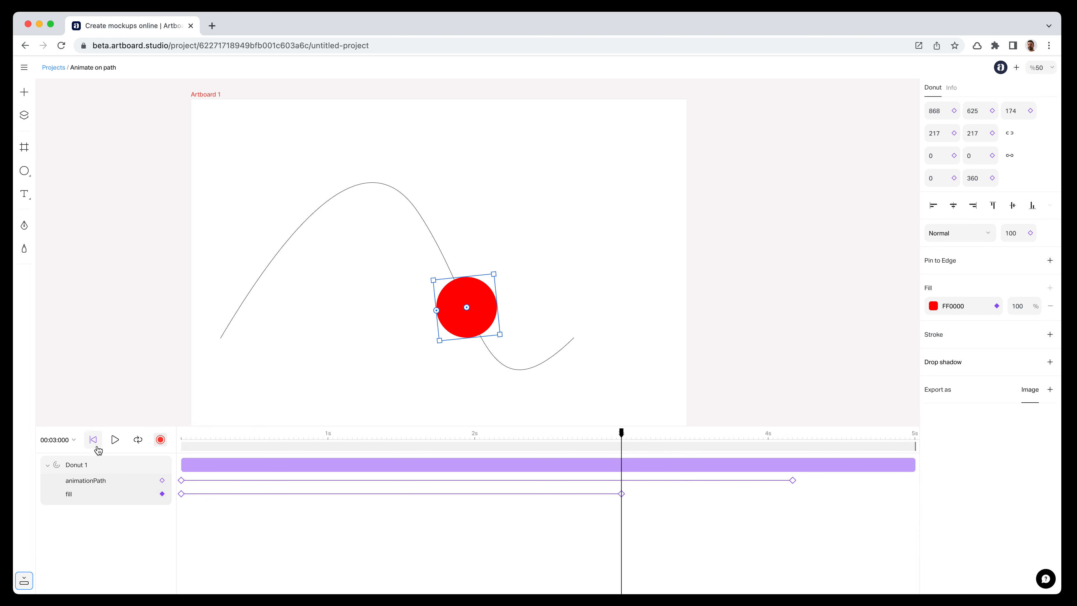
- Preview the grey-to-red fade along the curve and apply Cubic easing to the keyframes
click(114, 440)
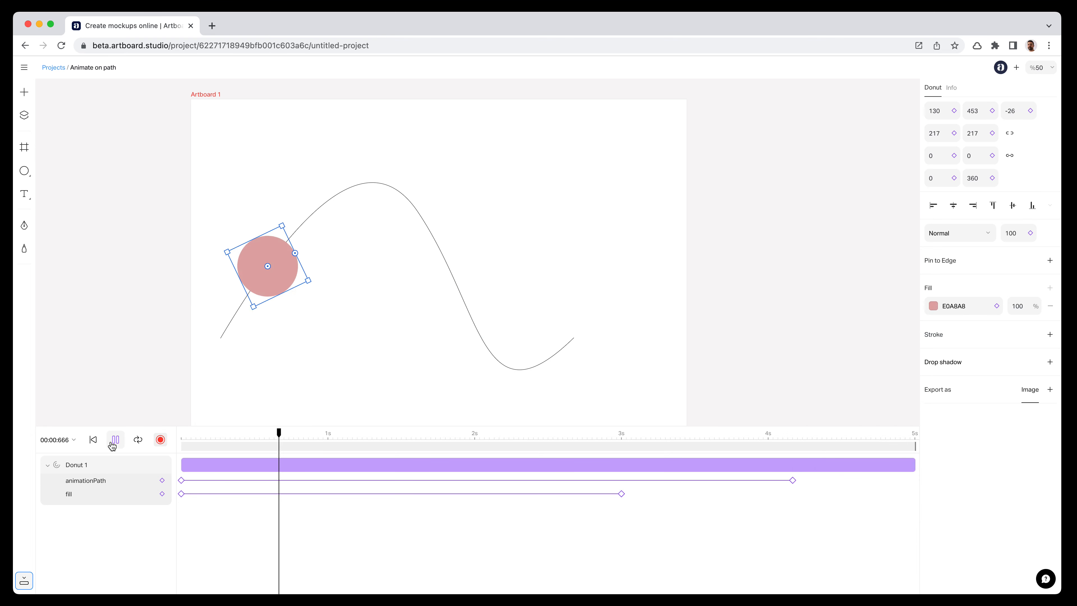
click(572, 433)
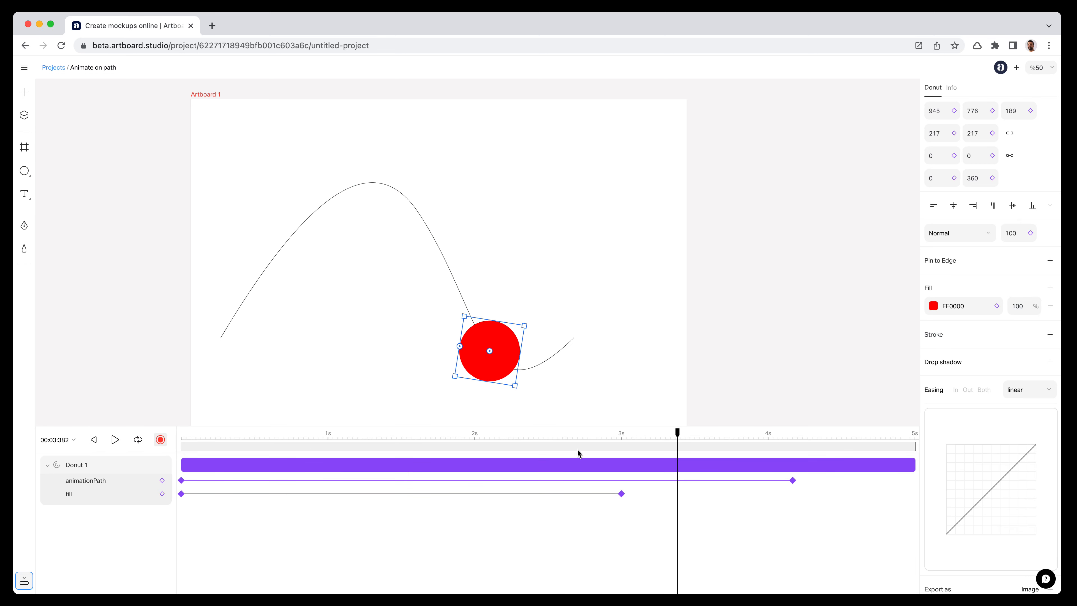
click(1028, 389)
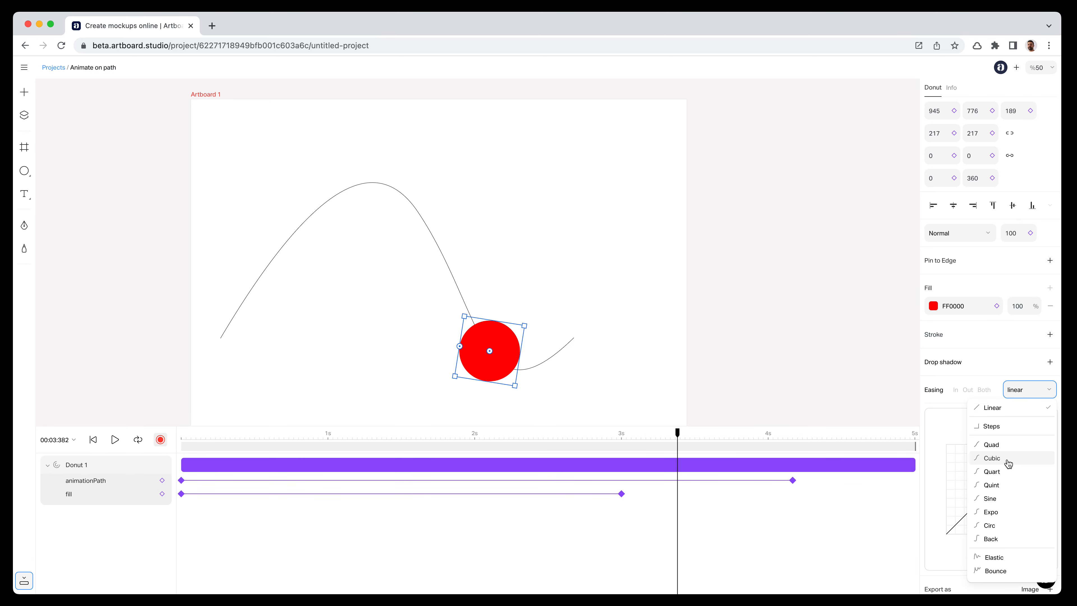
mouse_move(1008, 466)
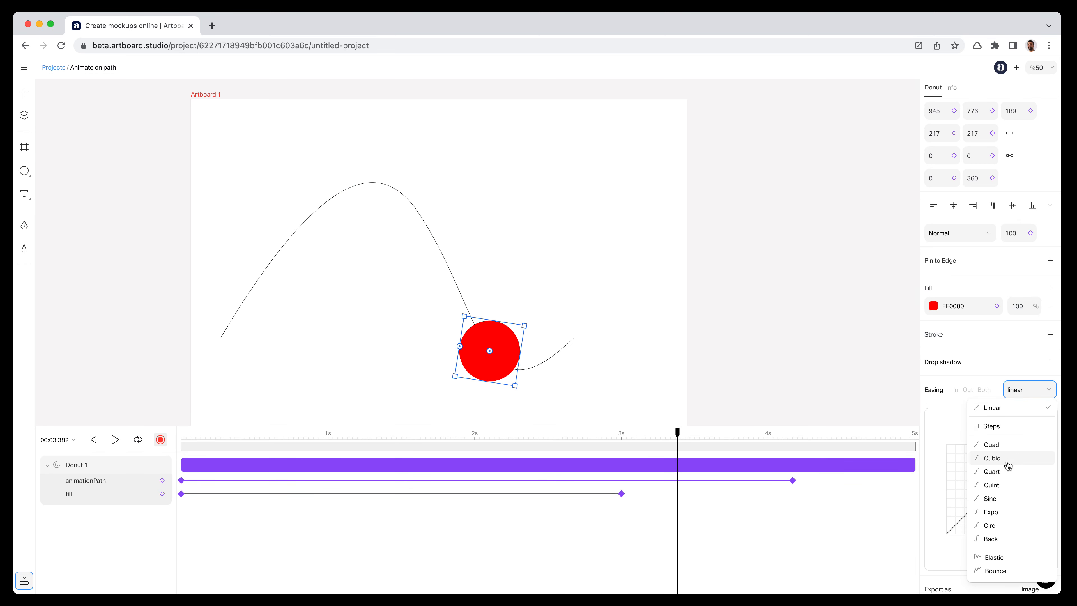
click(991, 471)
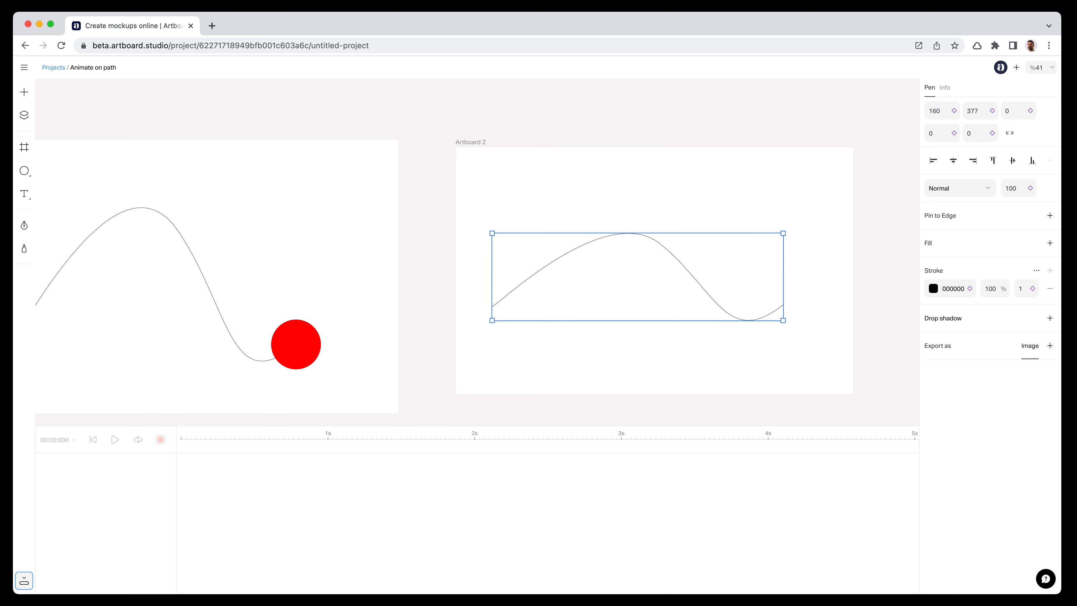
- Animate the grey square along the curve on Artboard 2 as Rectangle 1 and preview it
click(24, 170)
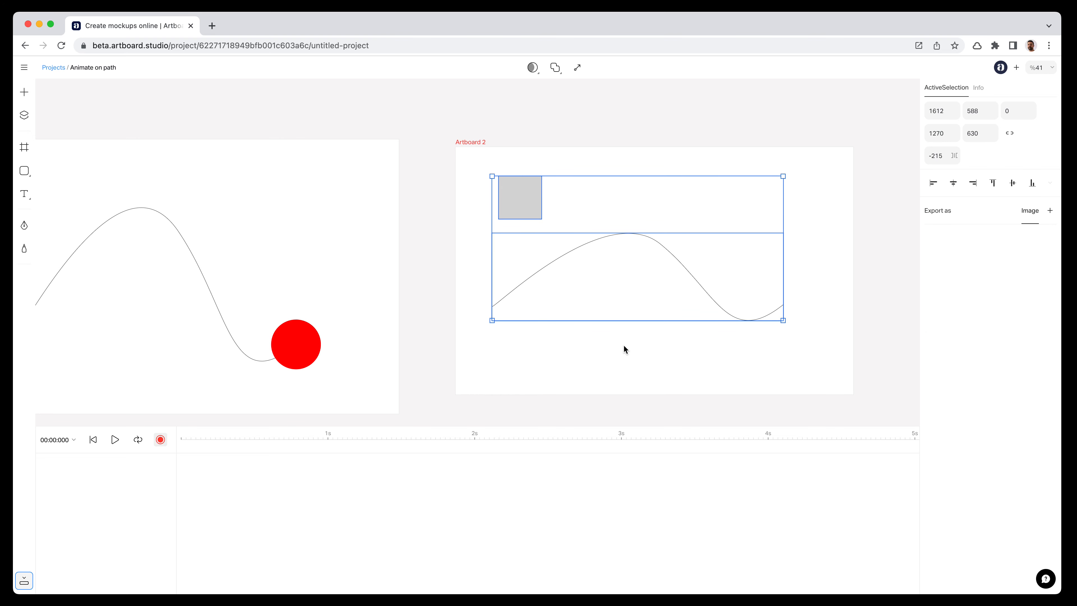
mouse_move(585, 105)
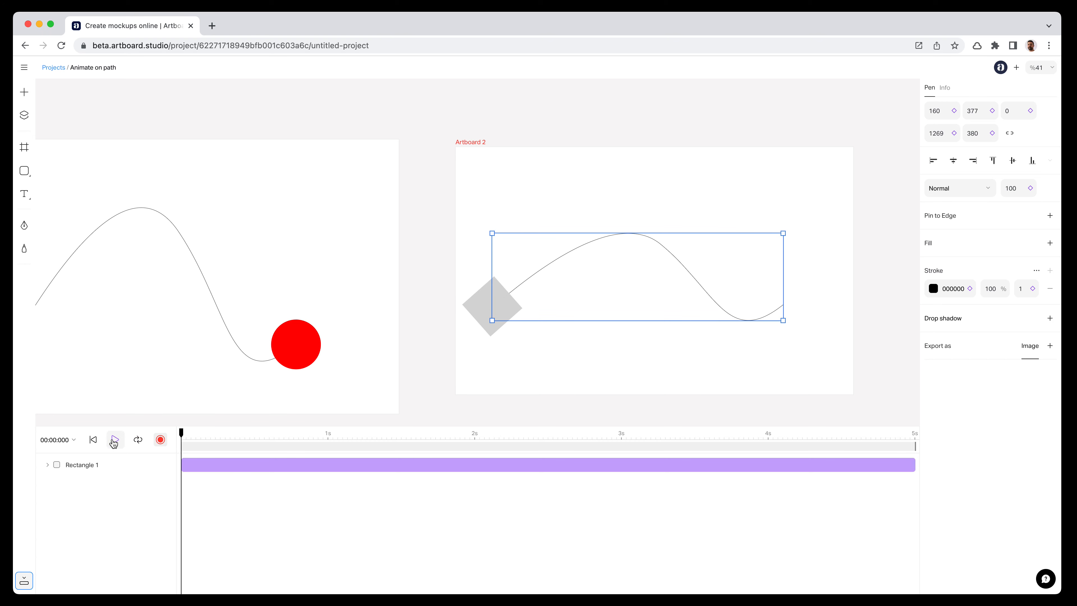
click(114, 439)
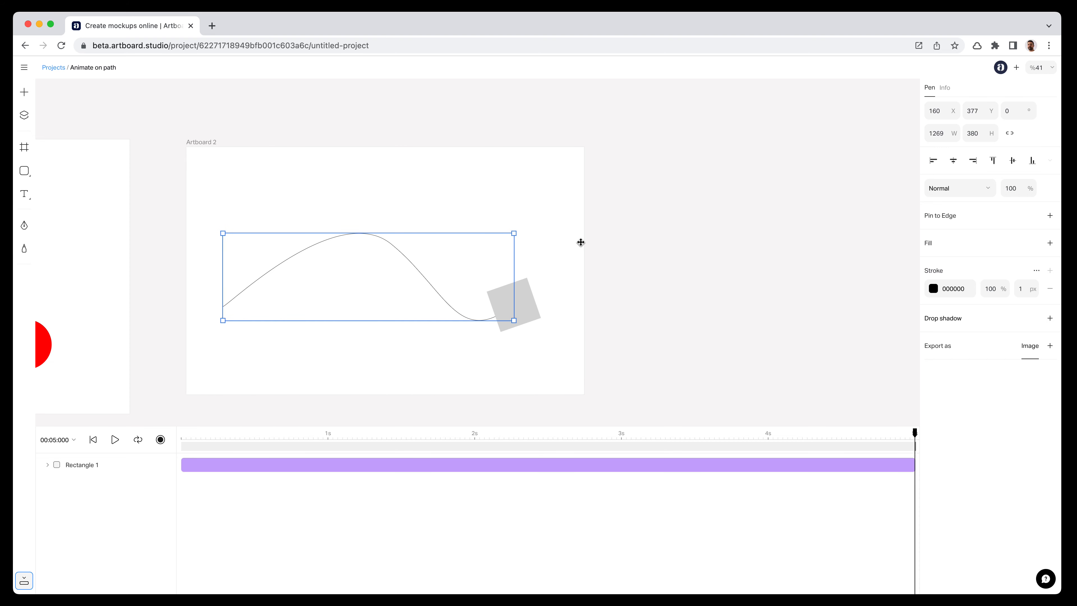
mouse_move(597, 251)
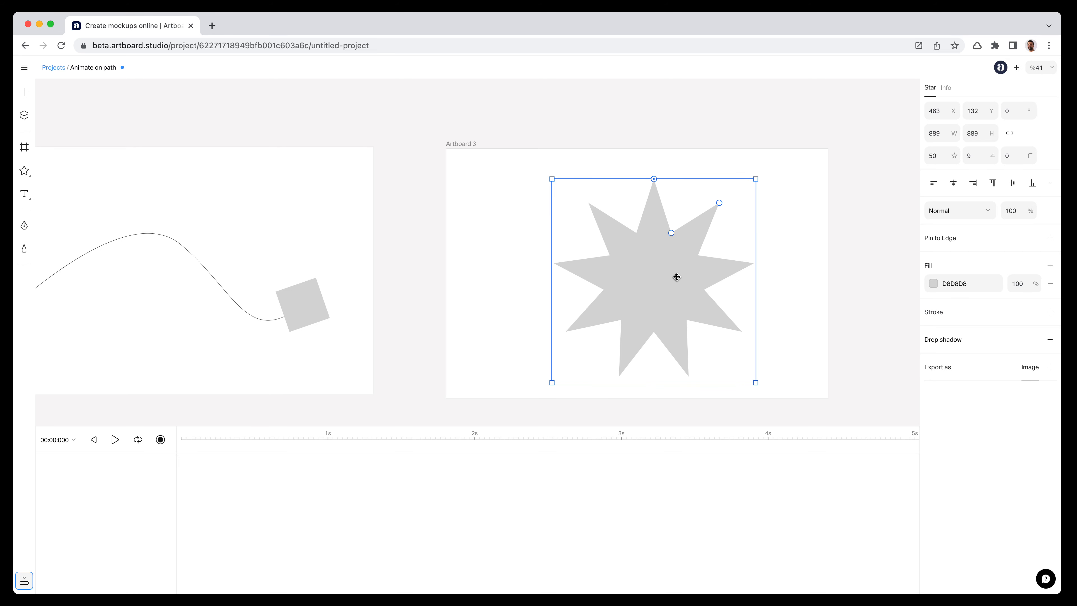
- Draw a nine-point star as a path on Artboard 3 with a grey circle above its left side
drag(676, 277, 650, 260)
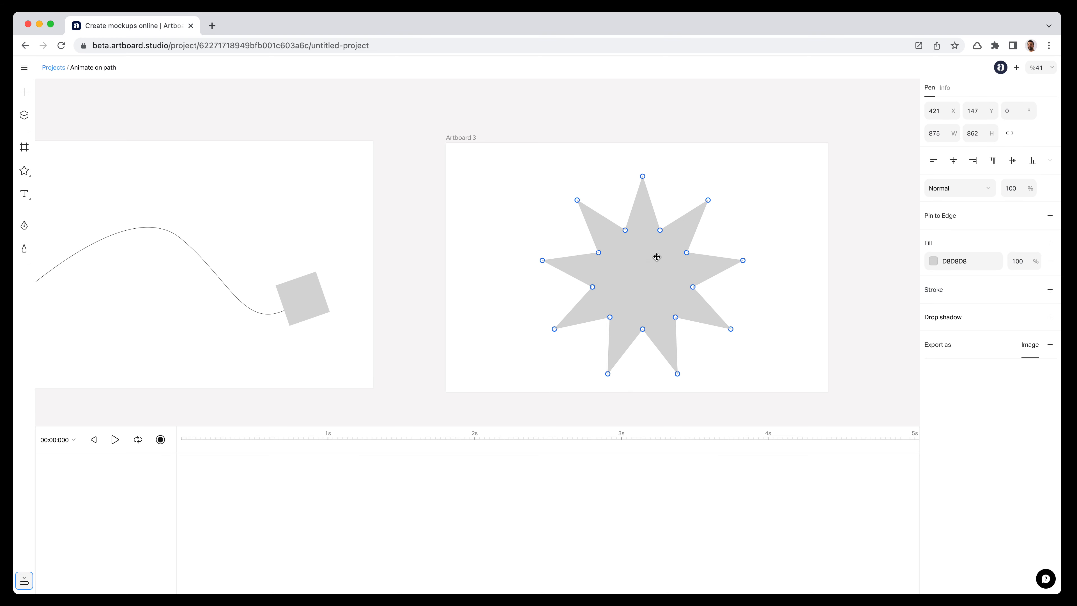
mouse_move(688, 251)
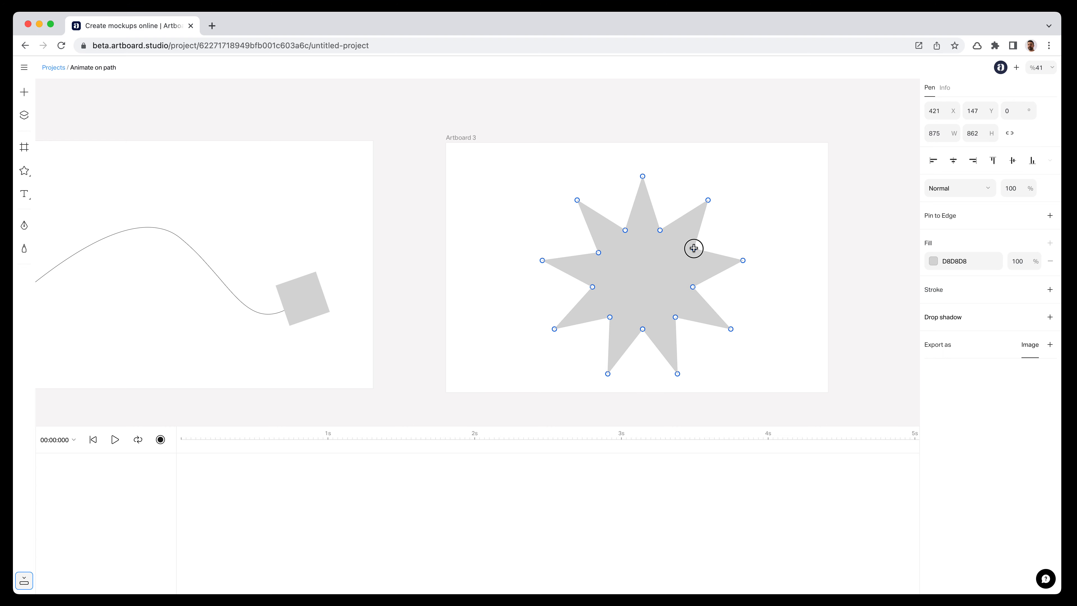
mouse_move(24, 171)
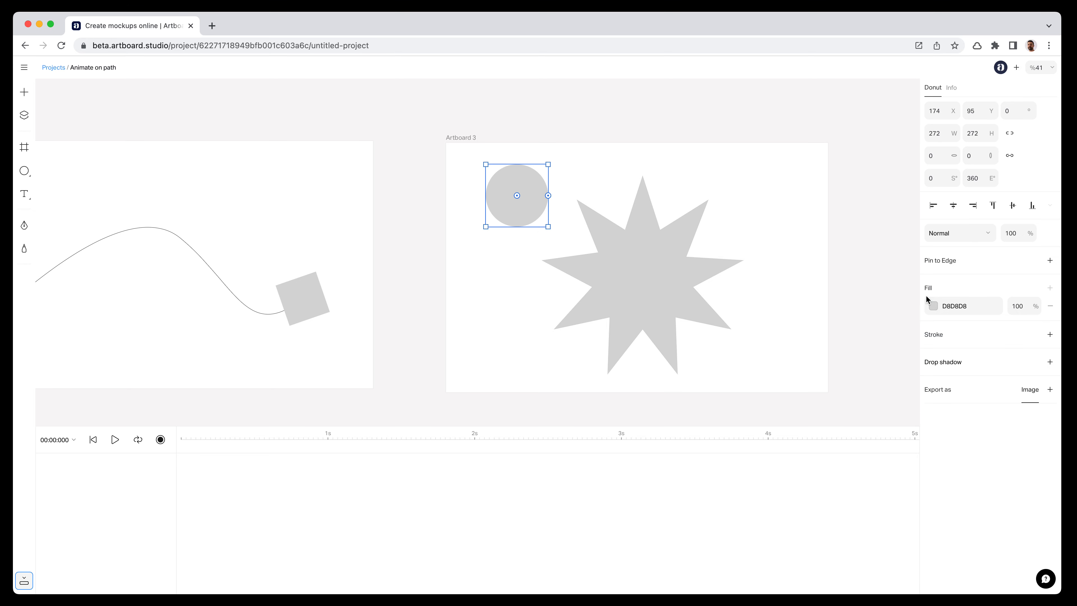
click(933, 306)
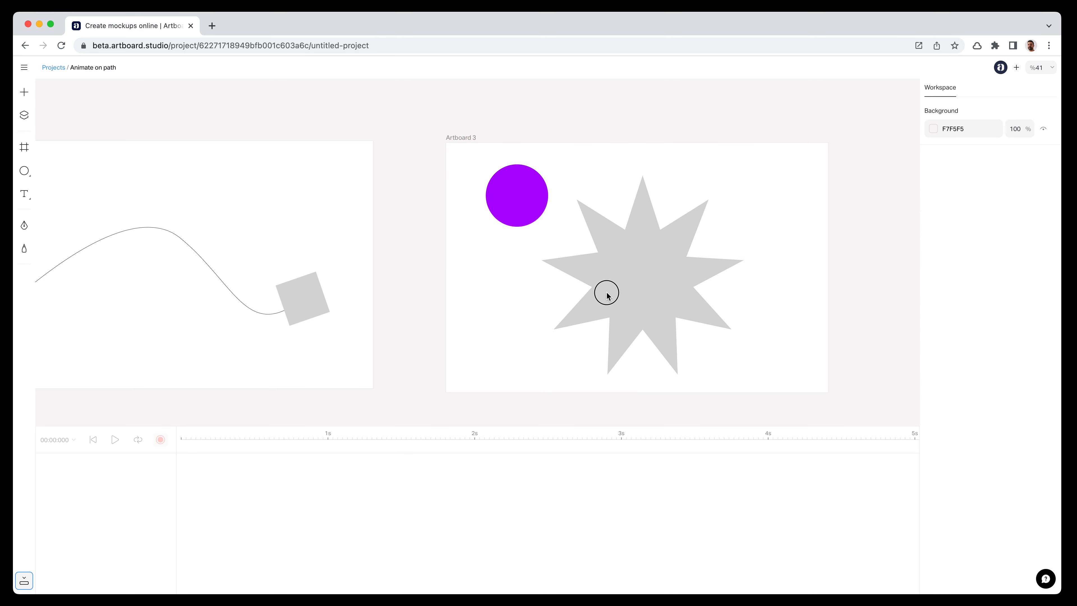
- Make the purple circle travel around the star's outline as Donut 2 and preview it
click(606, 291)
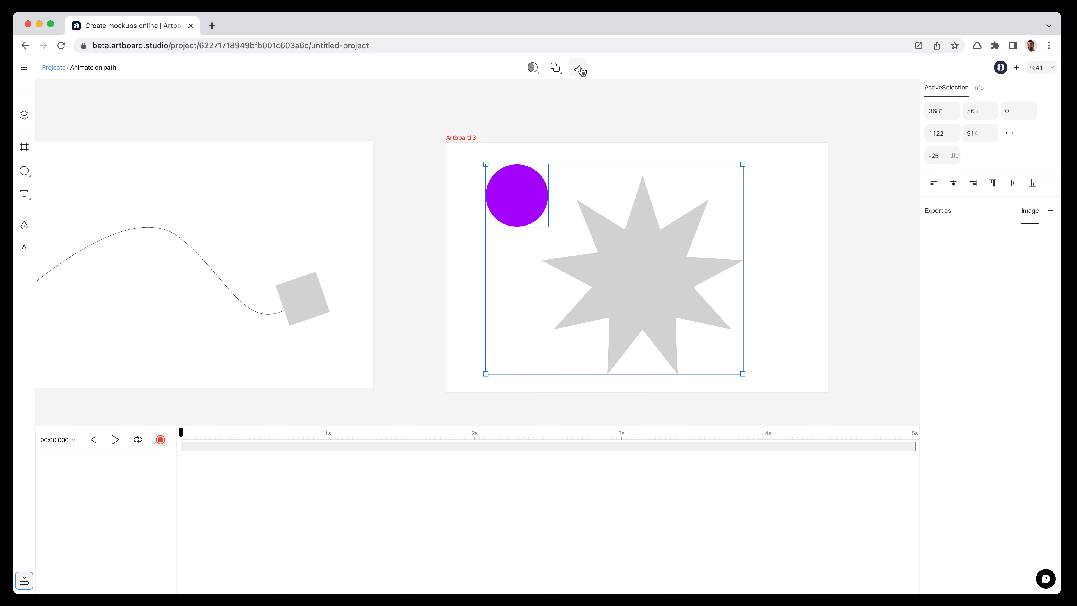
mouse_move(580, 68)
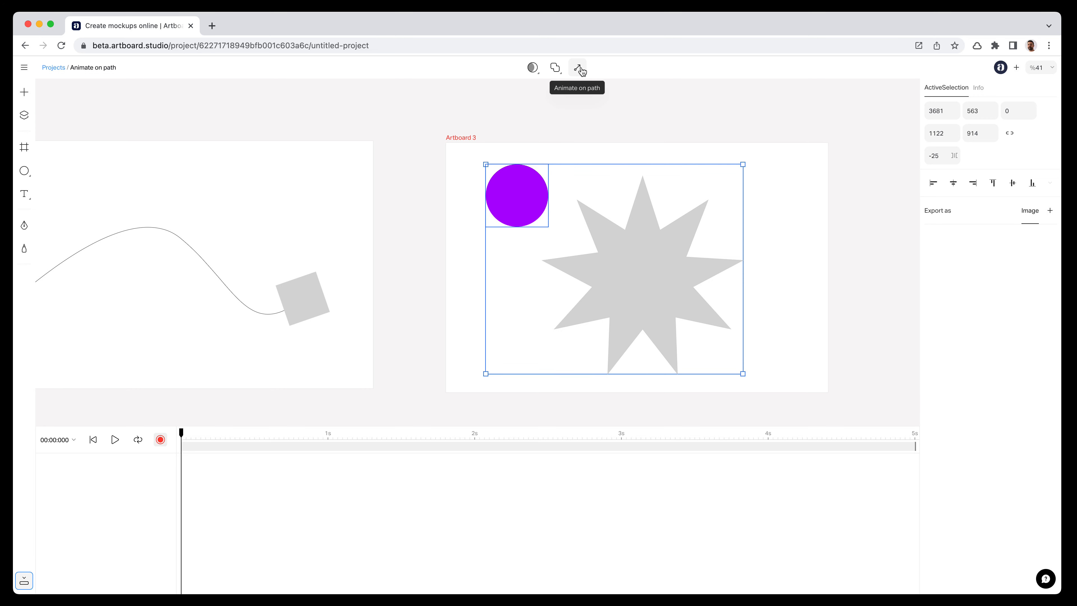
click(579, 70)
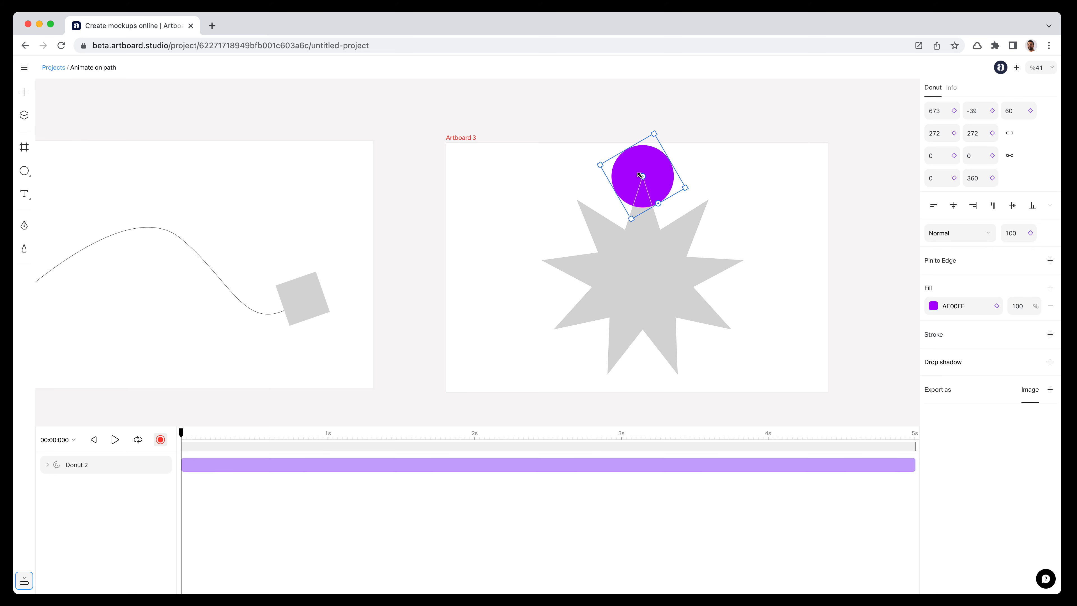
mouse_move(657, 179)
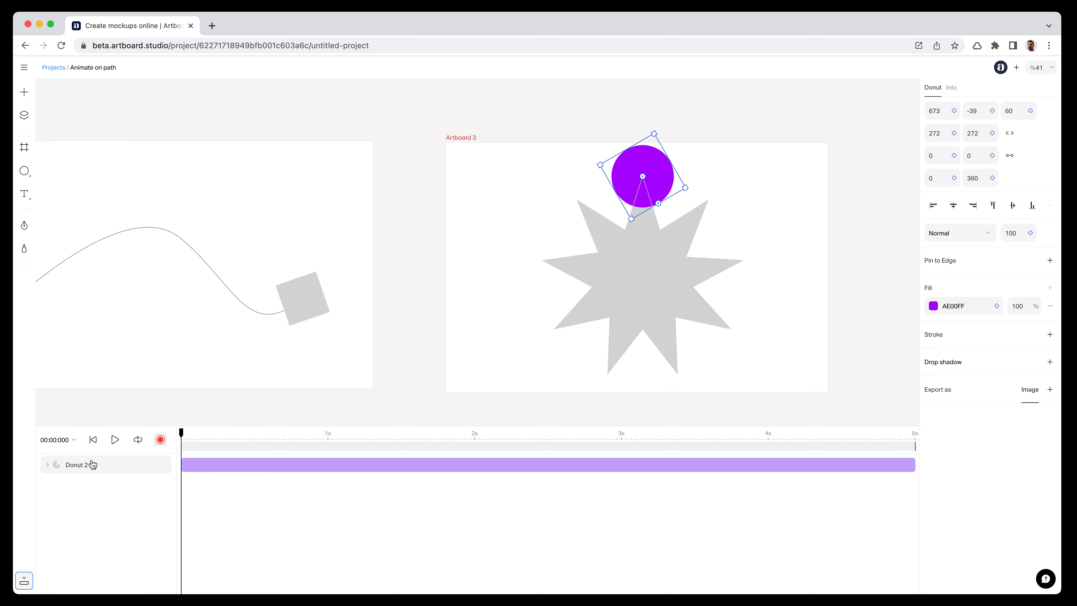
click(116, 440)
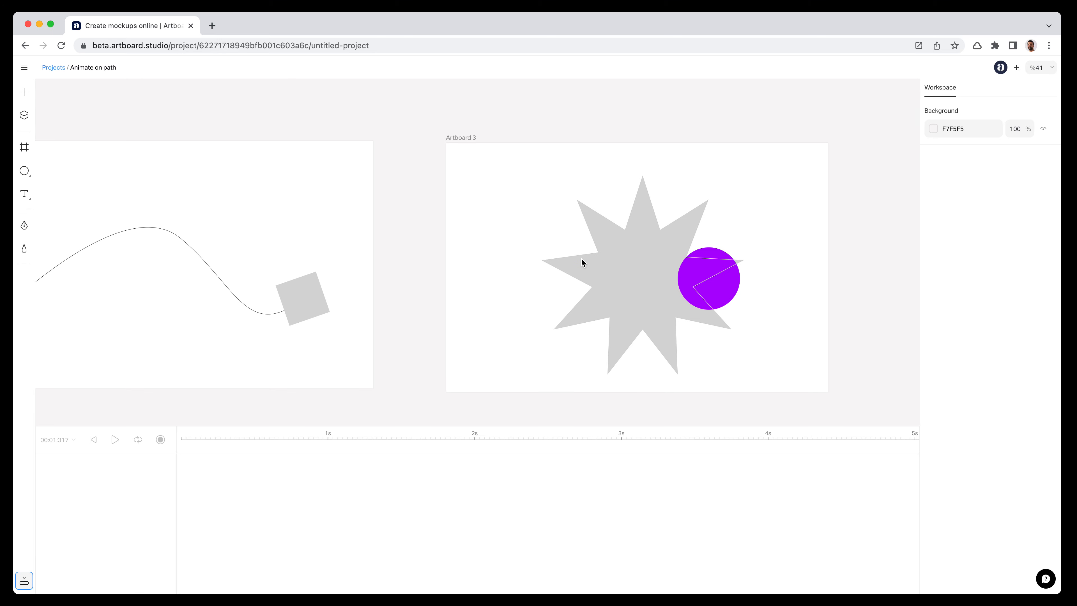
- Hide Star 1 in the Layers panel and duplicate the orbiting Donut 2 circle
click(23, 114)
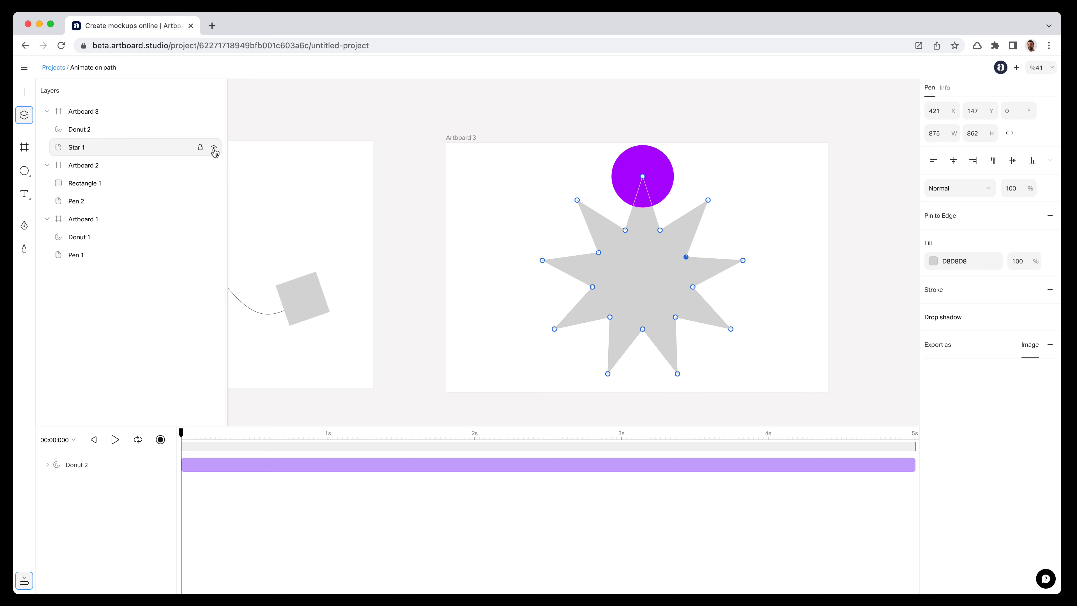
click(214, 146)
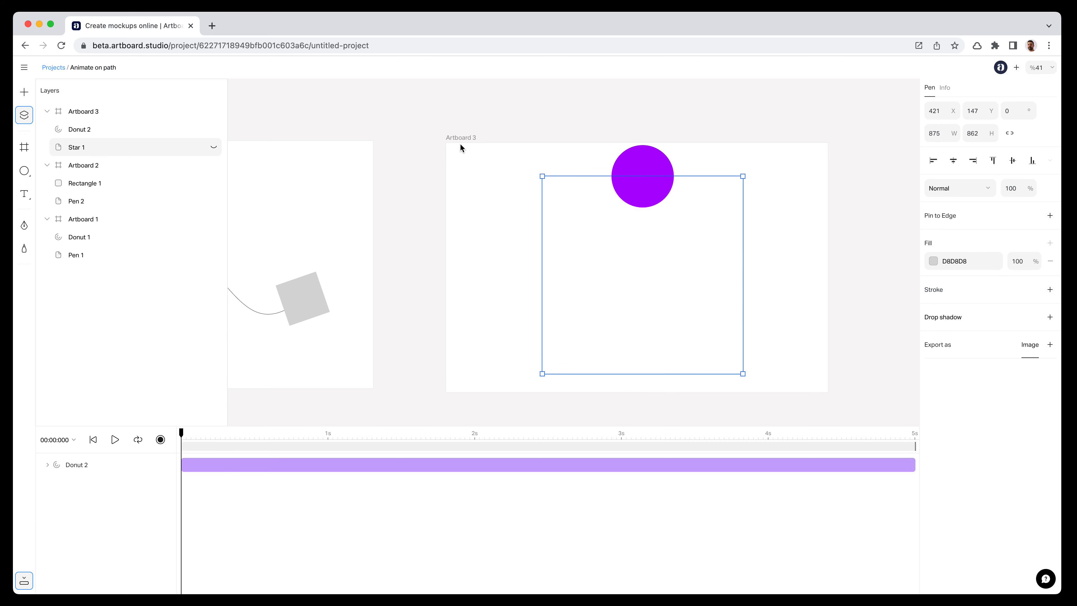
click(115, 440)
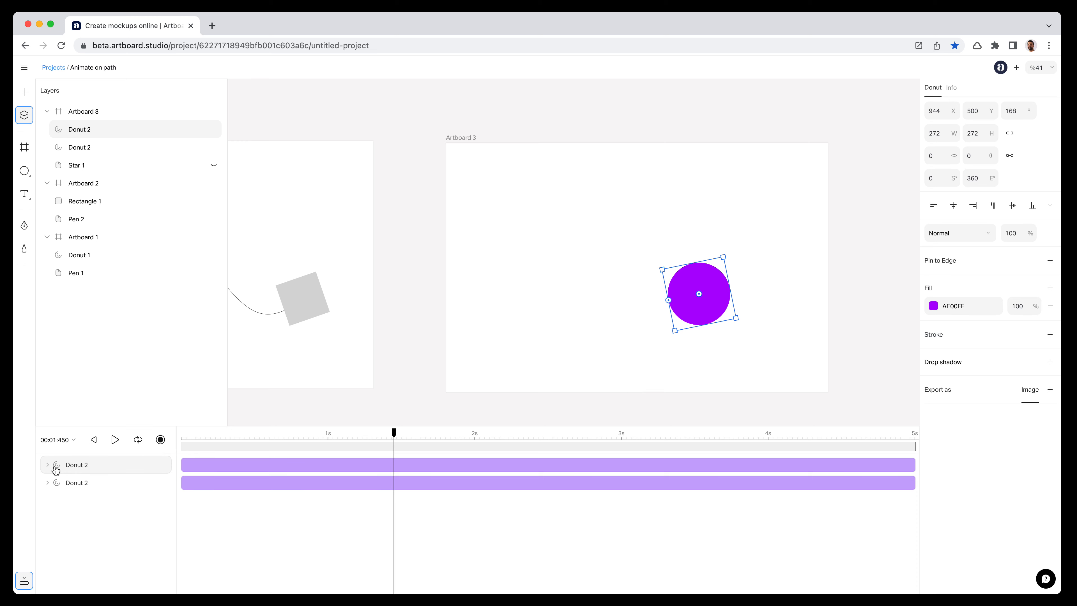
- Delay the duplicate Donut 2's start, fill it 0080FF blue, and preview both circles chasing
click(204, 464)
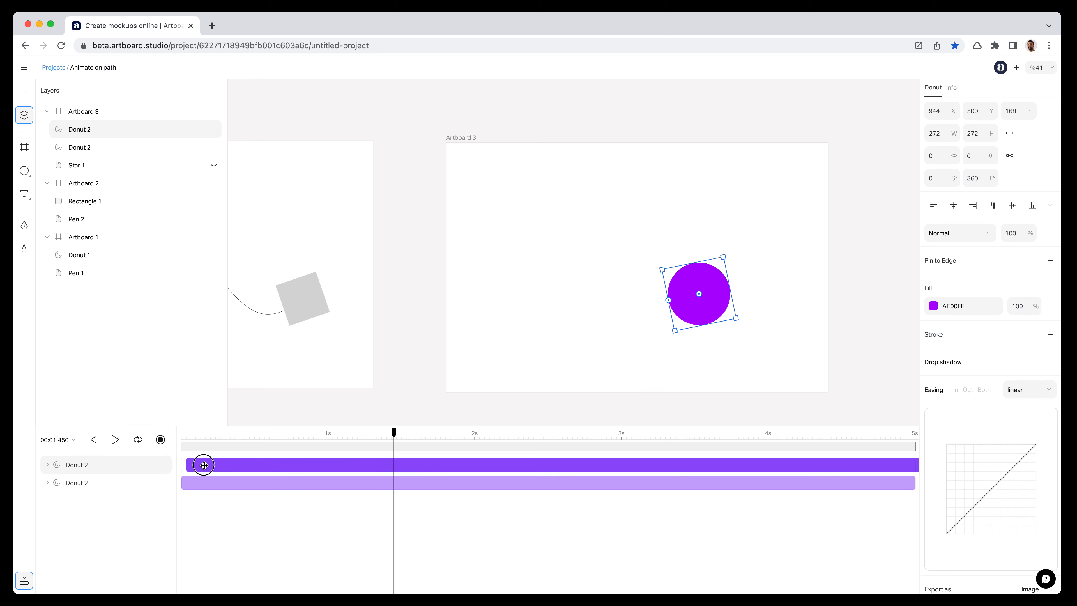
click(159, 440)
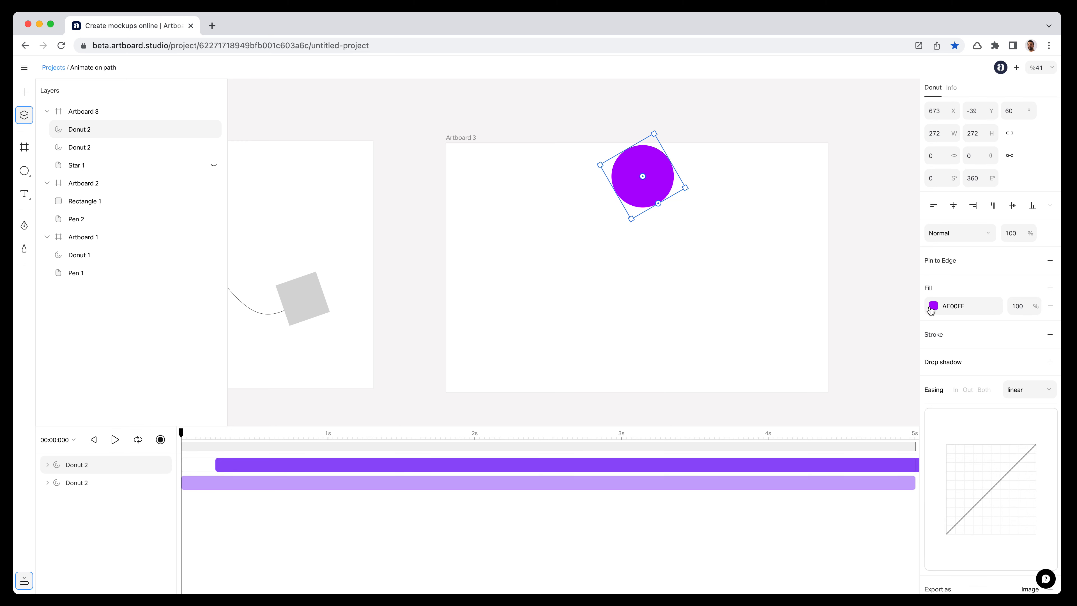
click(935, 305)
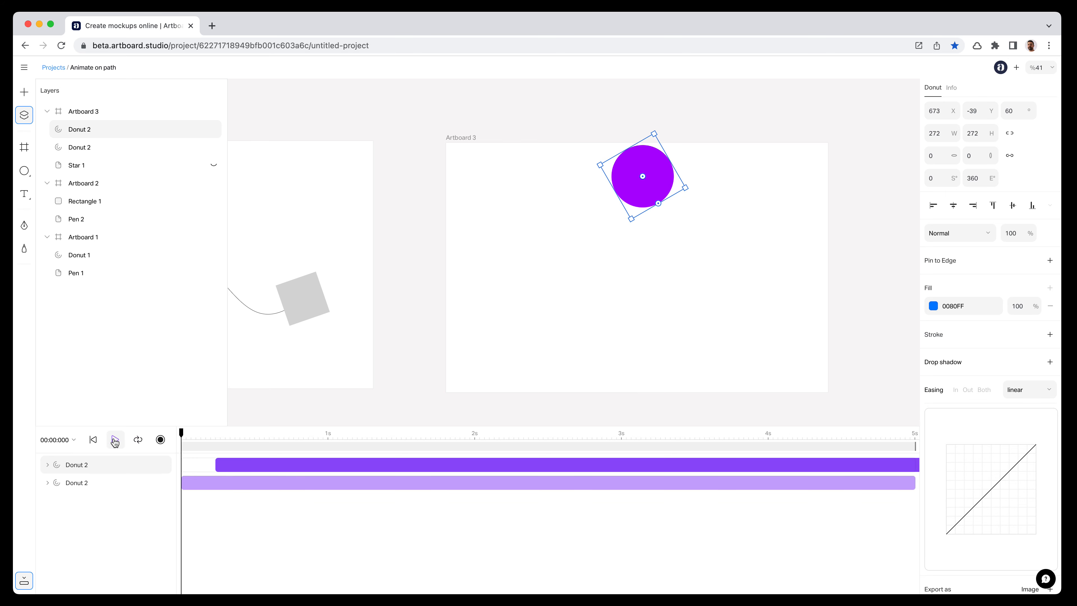
click(114, 439)
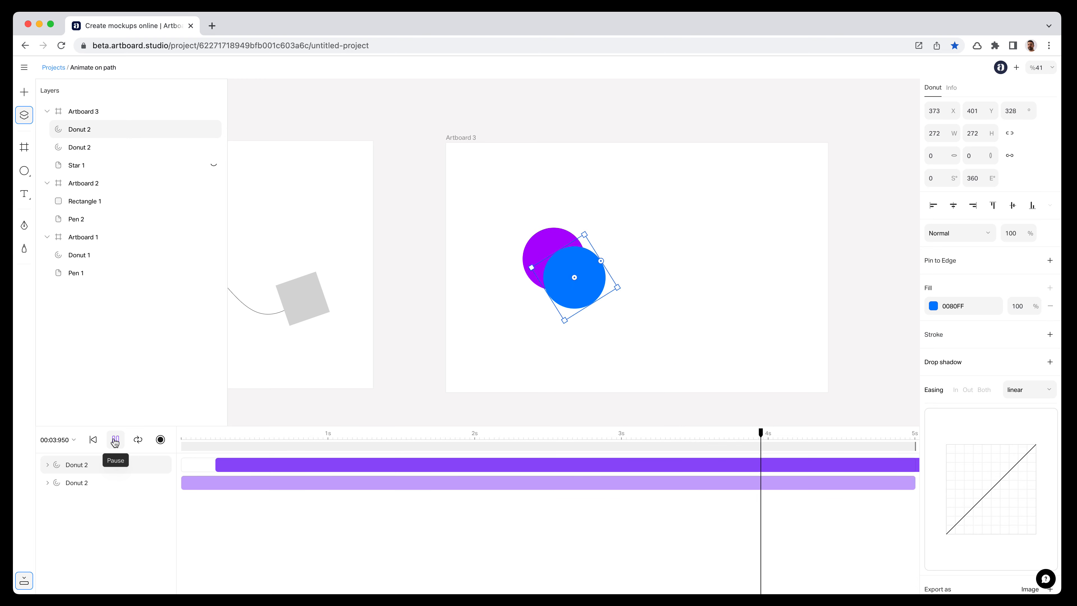
click(115, 440)
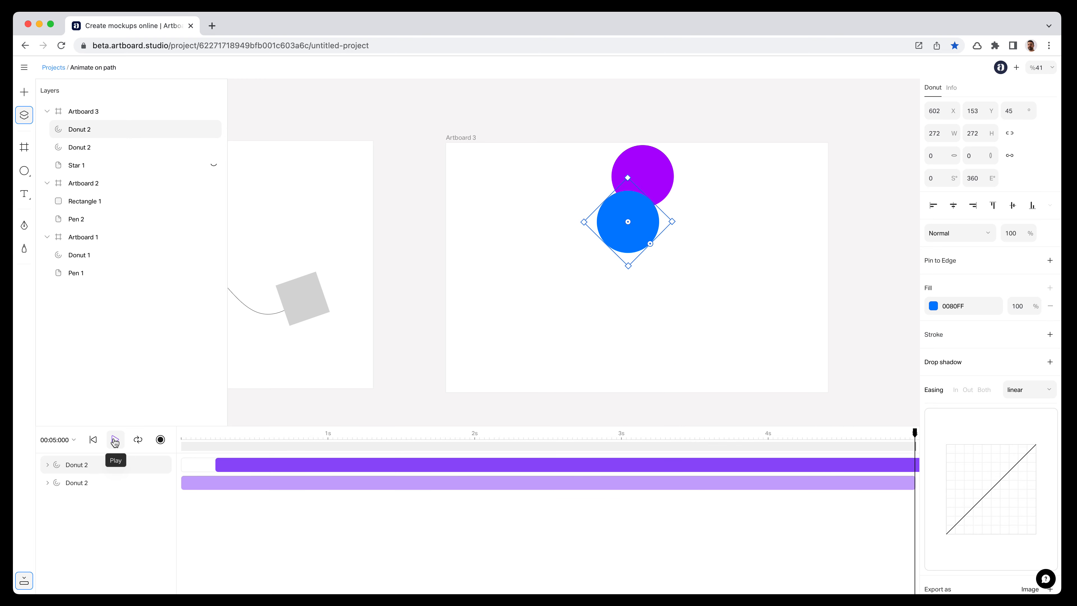